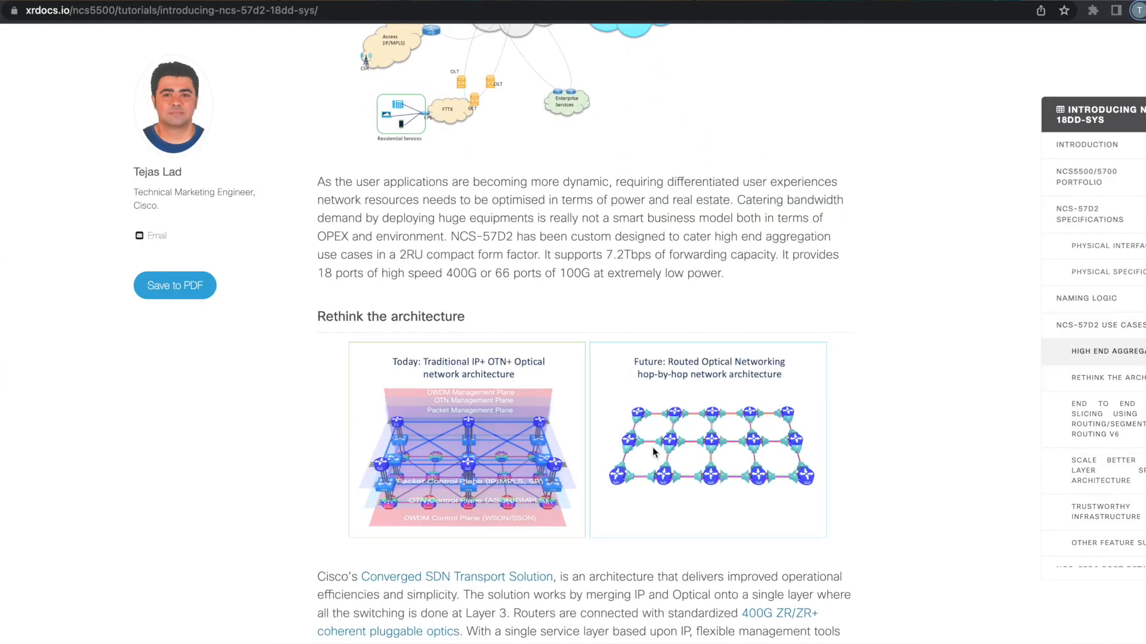
Step: Scroll past the use case sections to the NCS-57D2 Port Details and port numbering figure
scroll("down", 3)
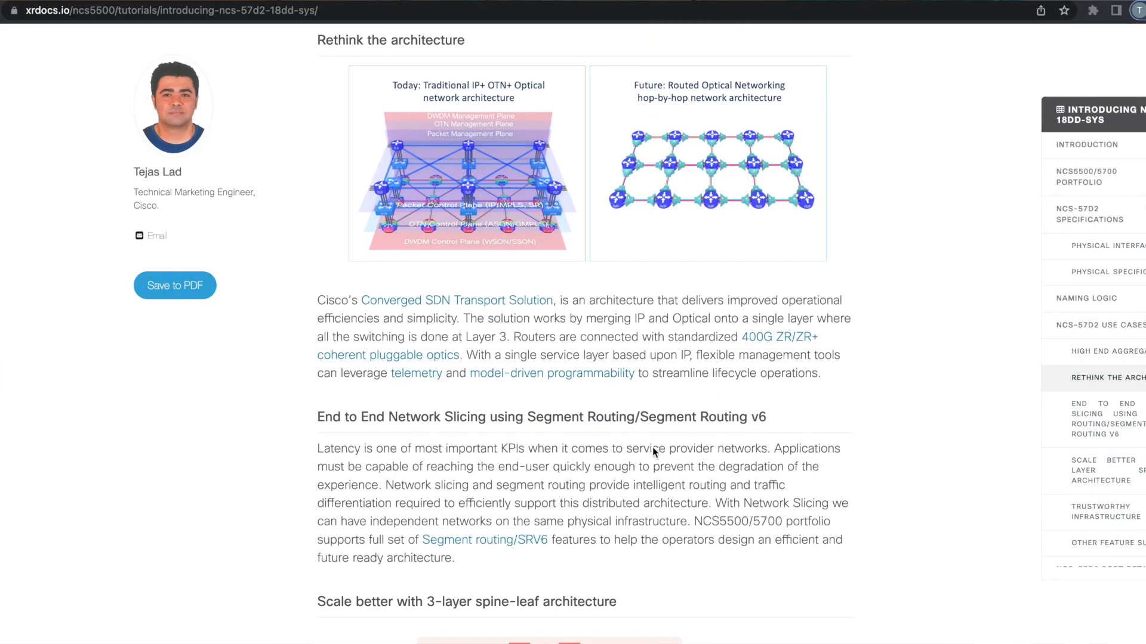
scroll("down", 3)
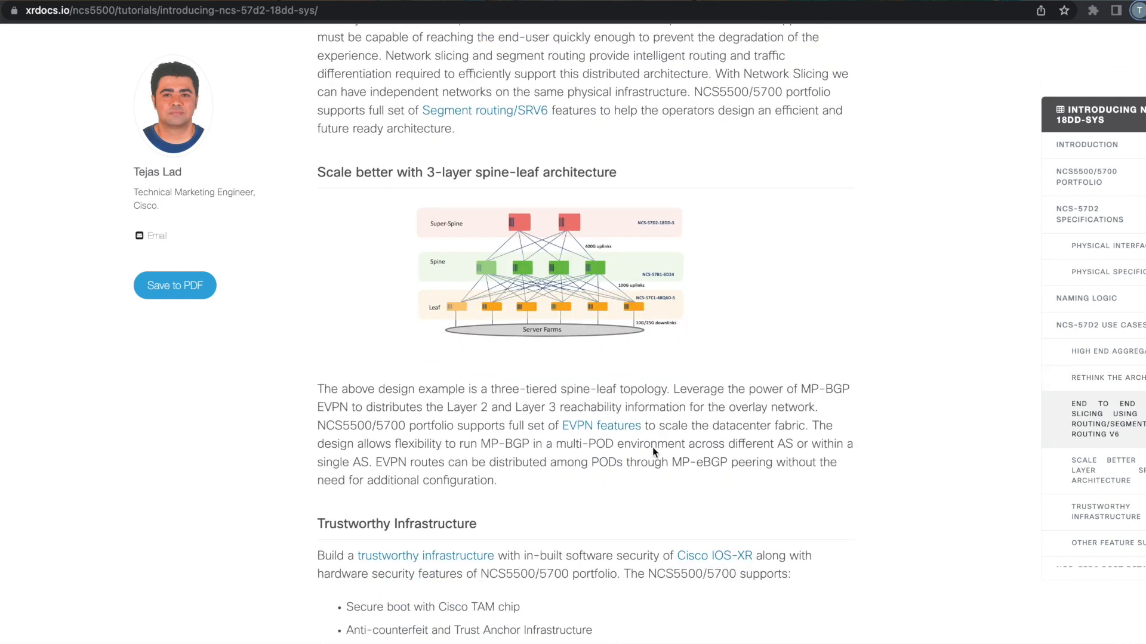
scroll("down", 3)
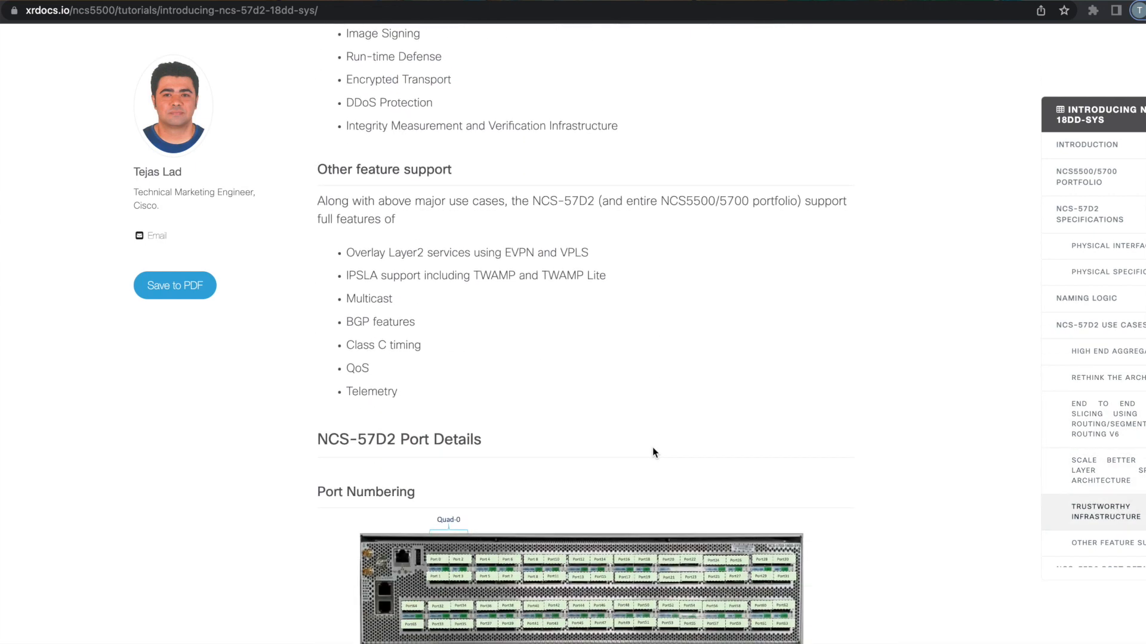
scroll("down", 3)
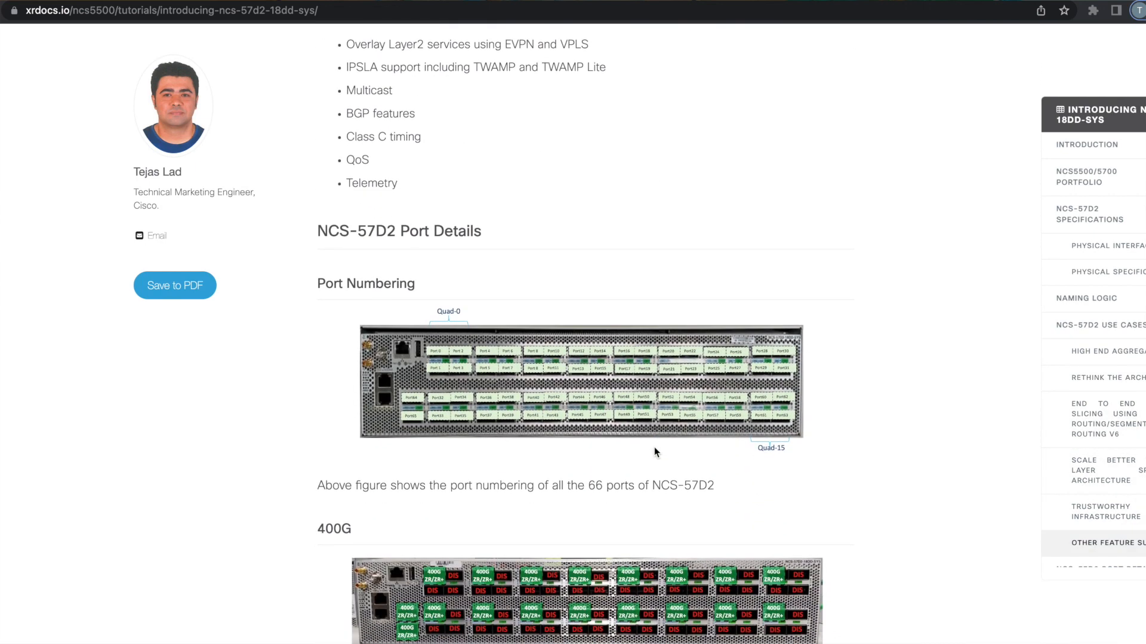
scroll("up", 3)
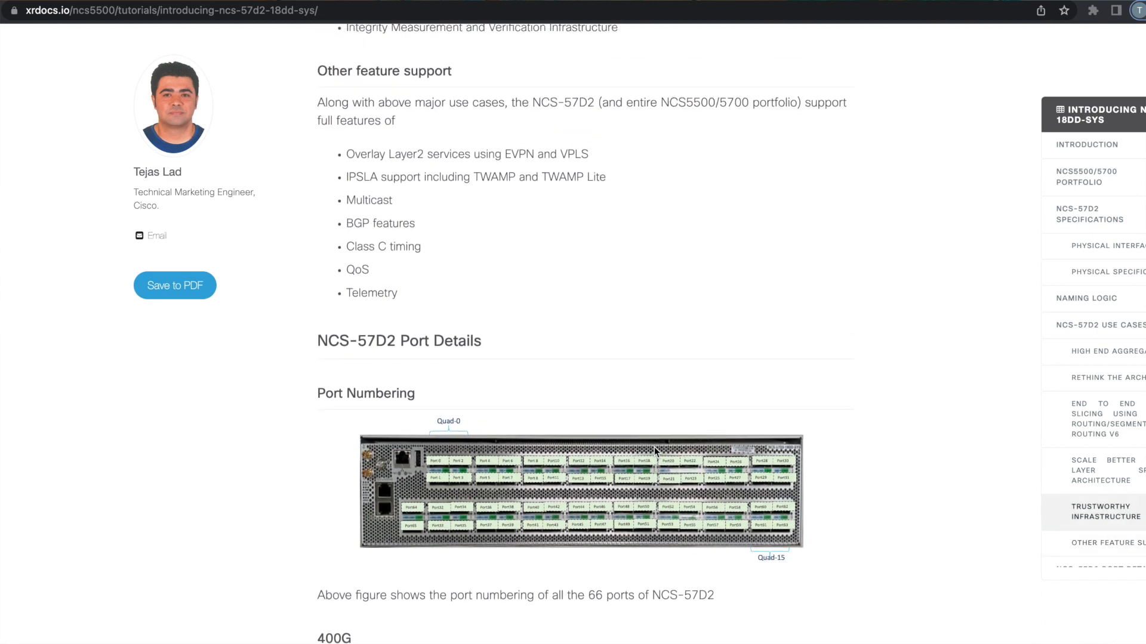
left_click(585, 493)
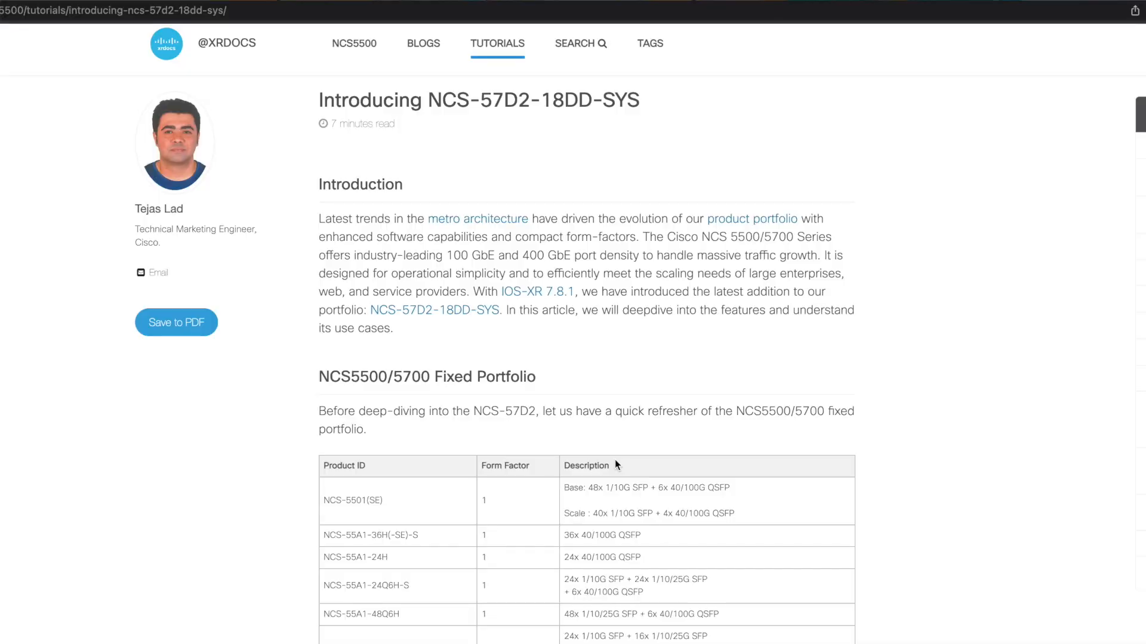
scroll("down", 3)
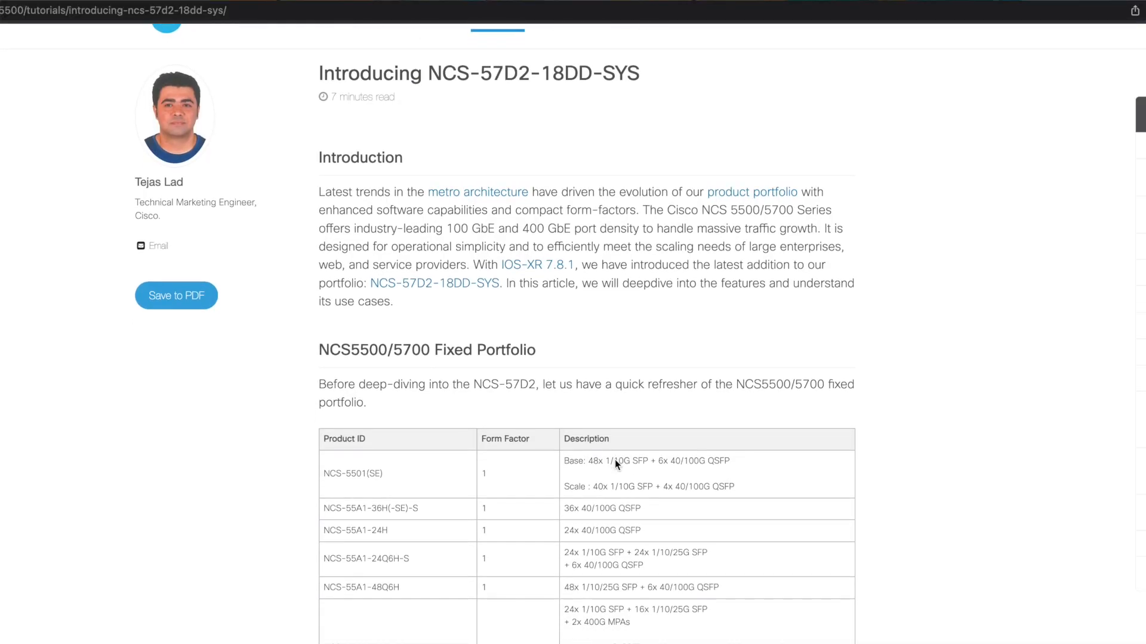